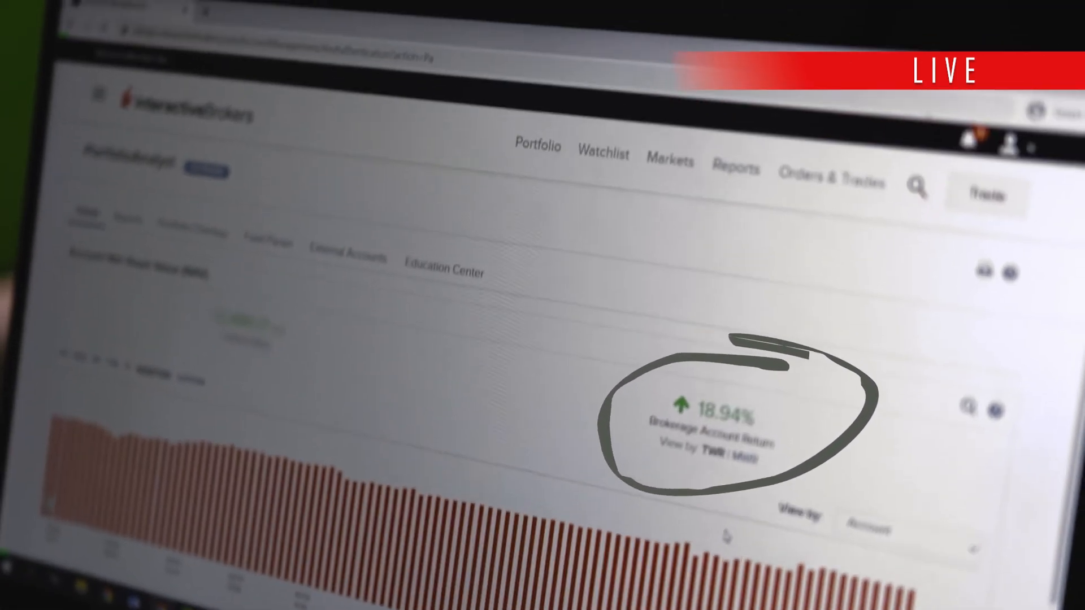
{"action": "scroll", "scroll_direction": "down", "scroll_amount": 3}
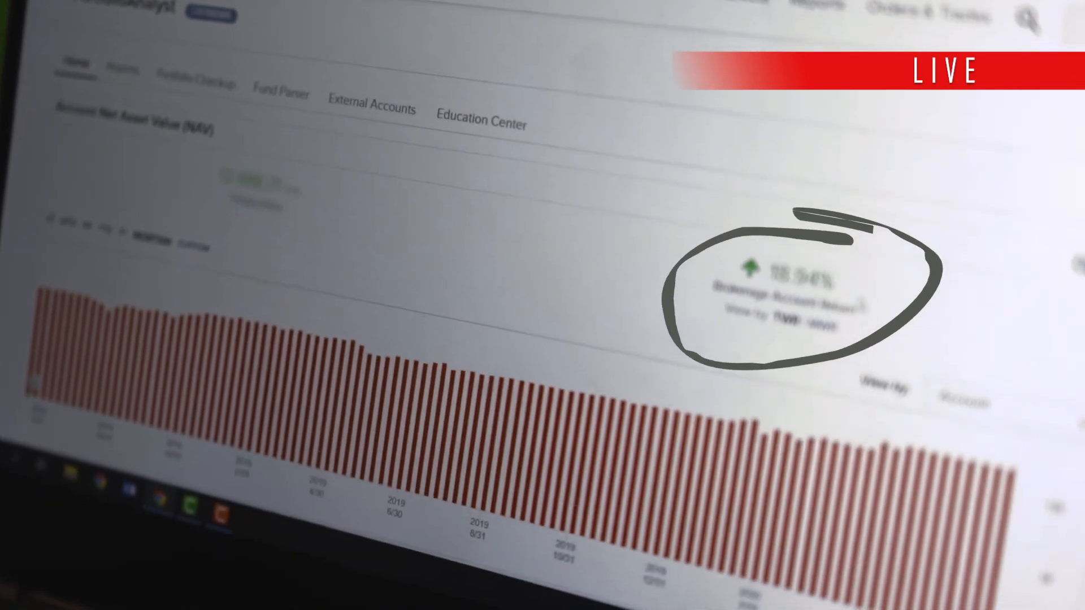